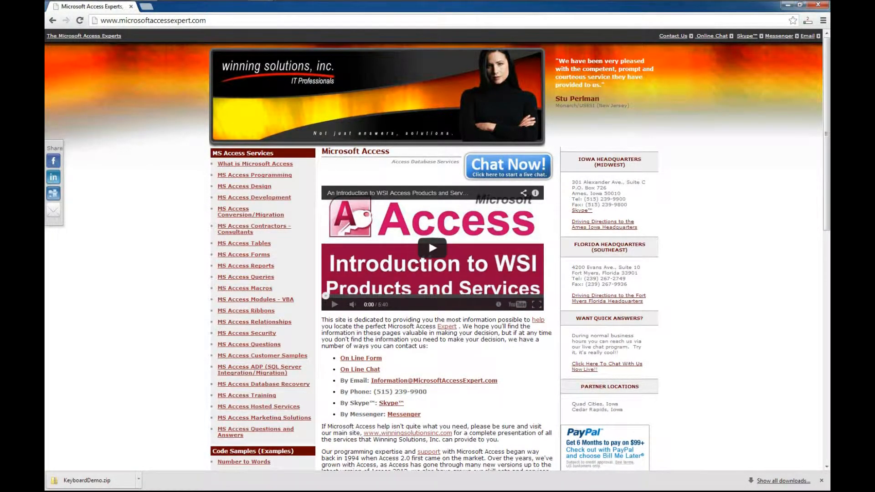
- Scroll the MS Access Keyboard page down to its Download a demo section and grab the demo link
{"action": "scroll", "scroll_direction": "down", "scroll_amount": 3}
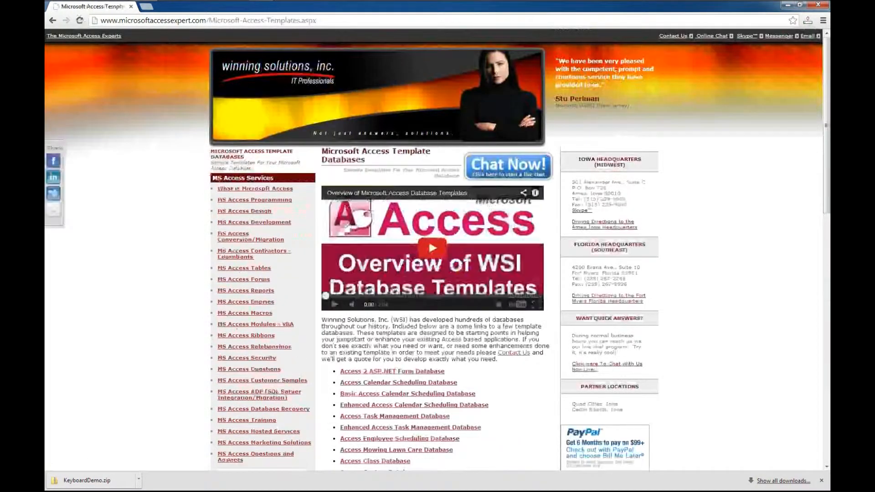
{"action": "scroll", "scroll_direction": "down", "scroll_amount": 3}
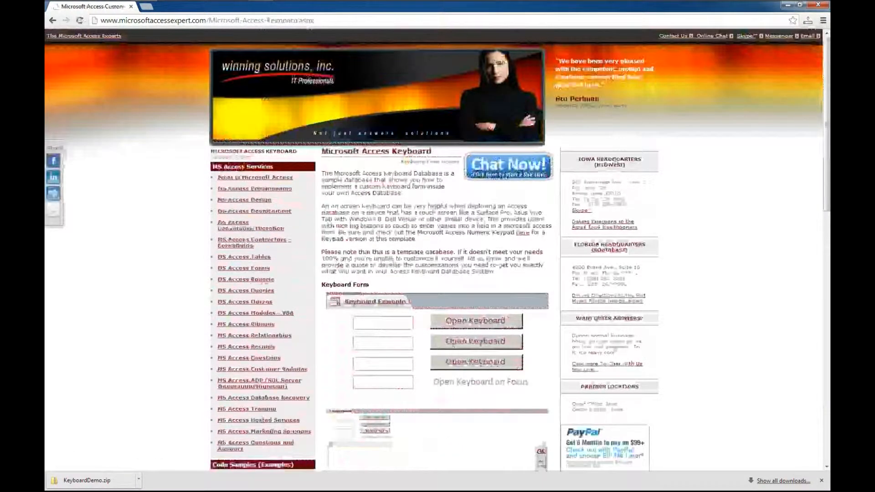
{"action": "scroll", "scroll_direction": "down", "scroll_amount": 3}
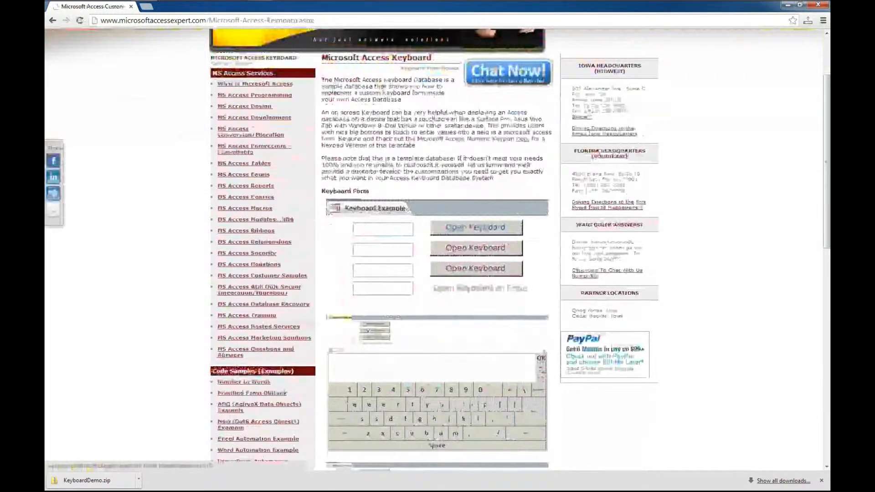
{"action": "scroll", "scroll_direction": "down", "scroll_amount": 3}
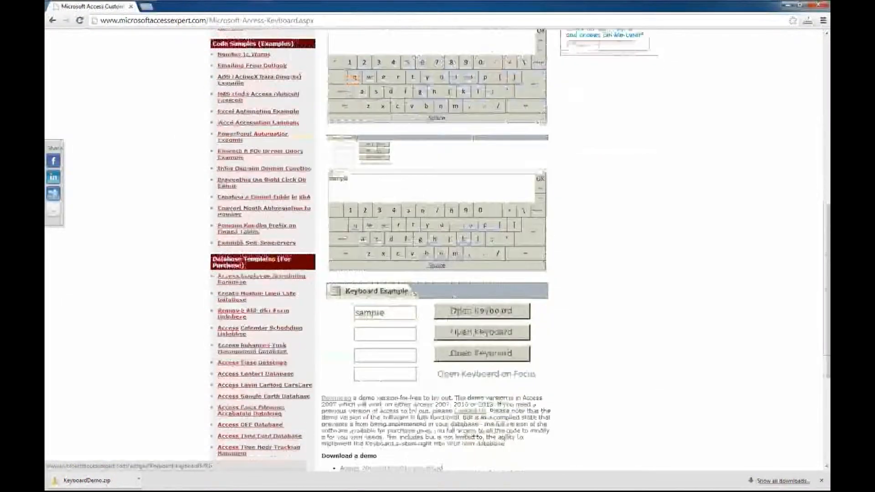
{"action": "scroll", "scroll_direction": "down", "scroll_amount": 3}
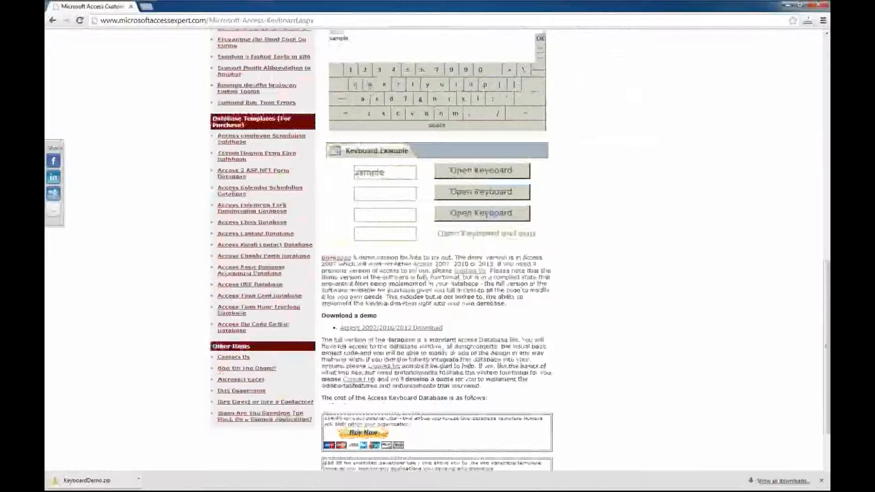
{"action": "scroll", "scroll_direction": "down", "scroll_amount": 3}
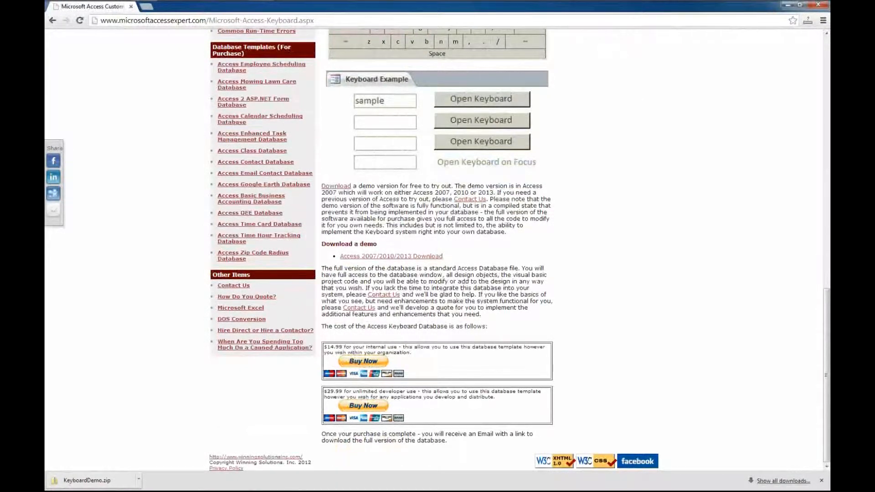
{"action": "right_click", "coordinate": [391, 255]}
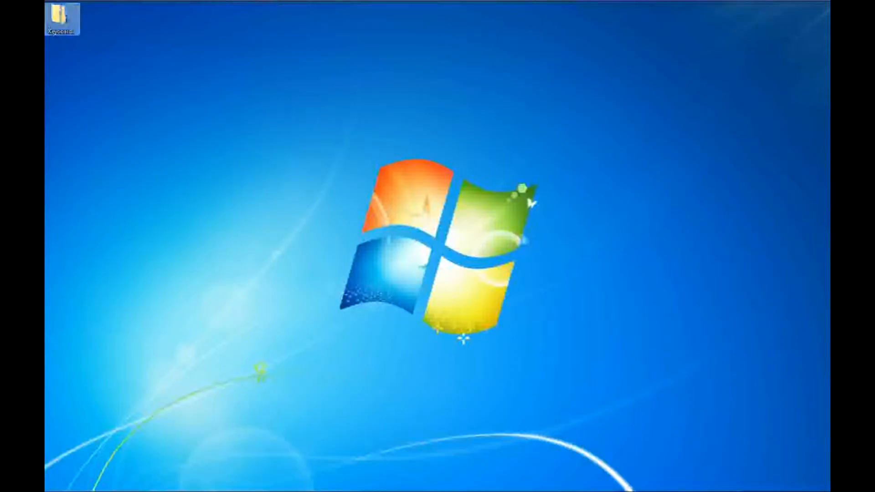
- Extract the KeyboardDemo zip from the desktop and select the KeyboardDemo database file
{"action": "right_click", "coordinate": [60, 19]}
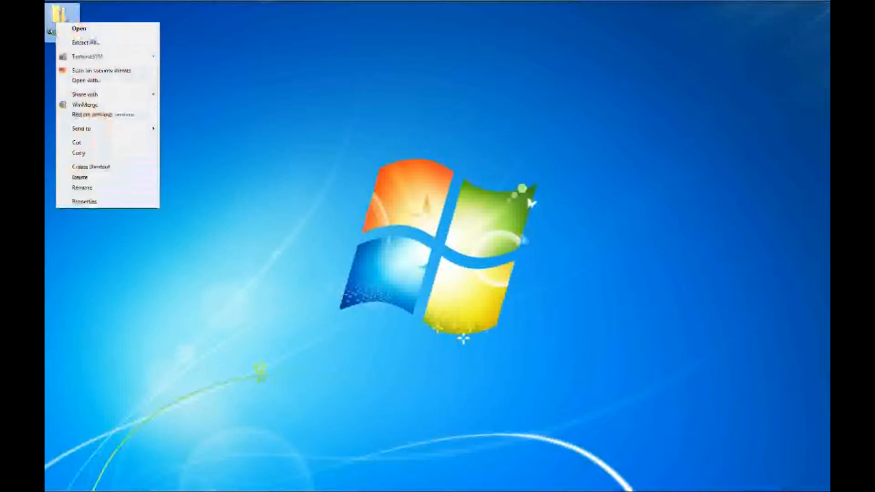
{"action": "left_click", "coordinate": [85, 42]}
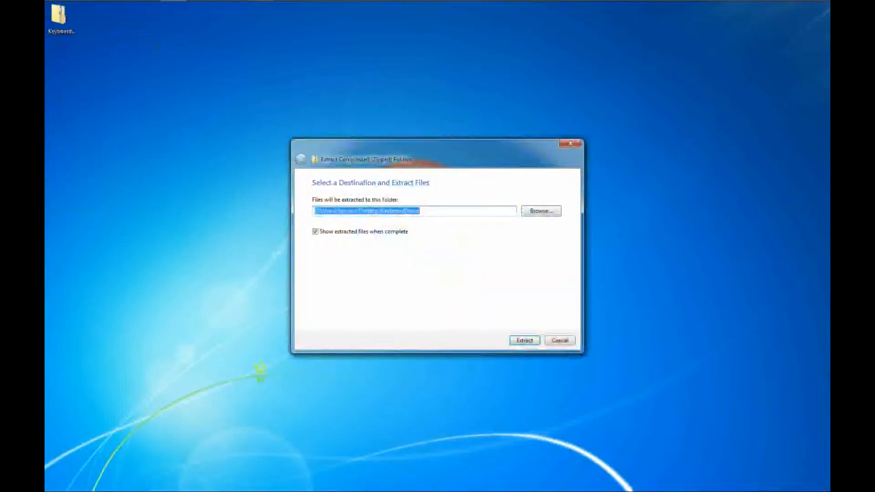
{"action": "left_click", "coordinate": [523, 340]}
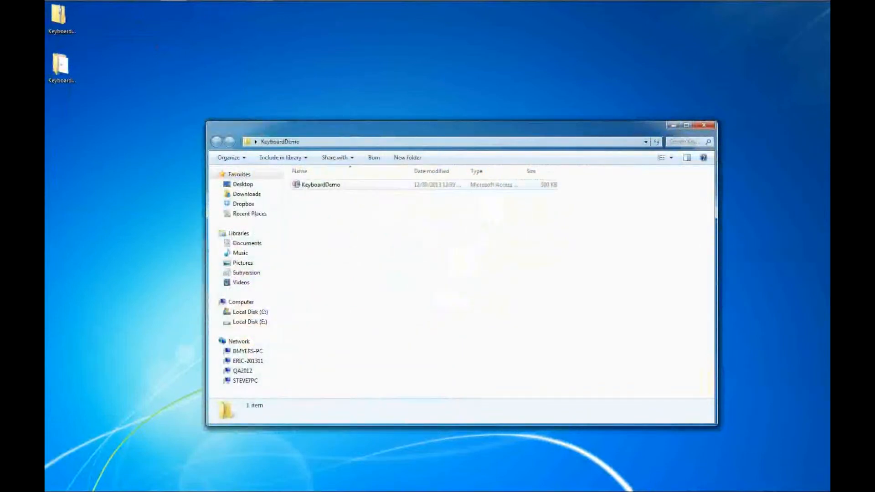
{"action": "left_click", "coordinate": [321, 185]}
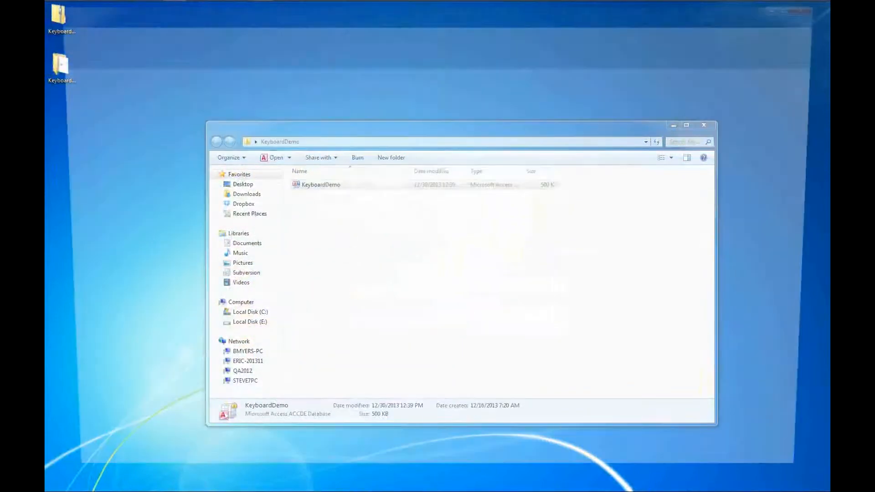
- Open the KeyboardDemo database past its security warning and centre the Demo information window
{"action": "double_click", "coordinate": [321, 184]}
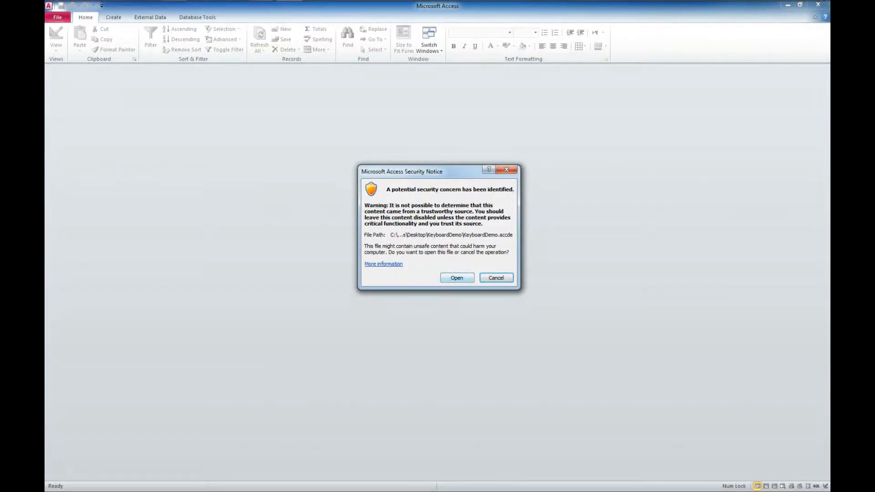
{"action": "left_click", "coordinate": [457, 278]}
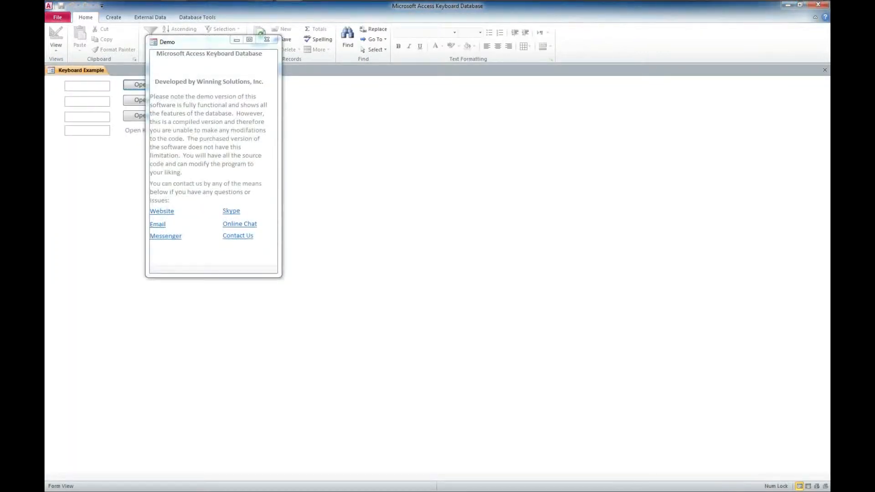
{"action": "left_click_drag", "start_coordinate": [190, 42], "coordinate": [347, 103]}
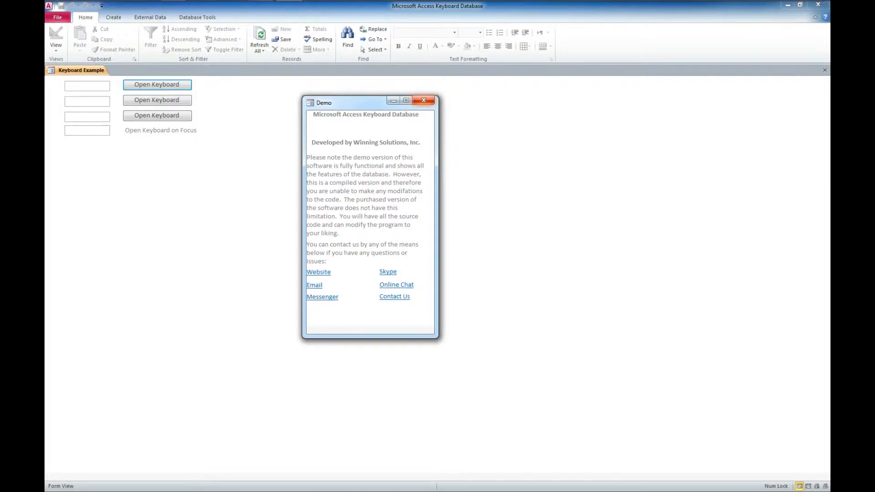
- Close the Demo information window to show the Keyboard Example form with four empty fields
{"action": "left_click", "coordinate": [424, 100]}
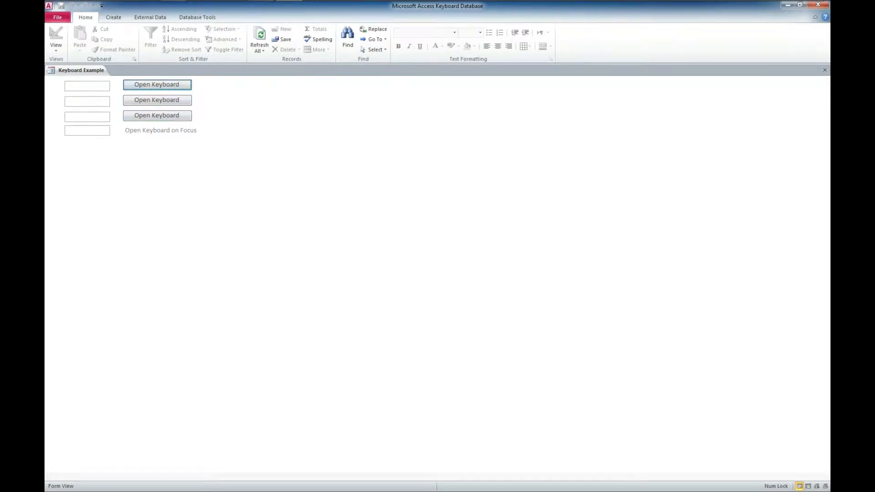
{"action": "left_click", "coordinate": [155, 84]}
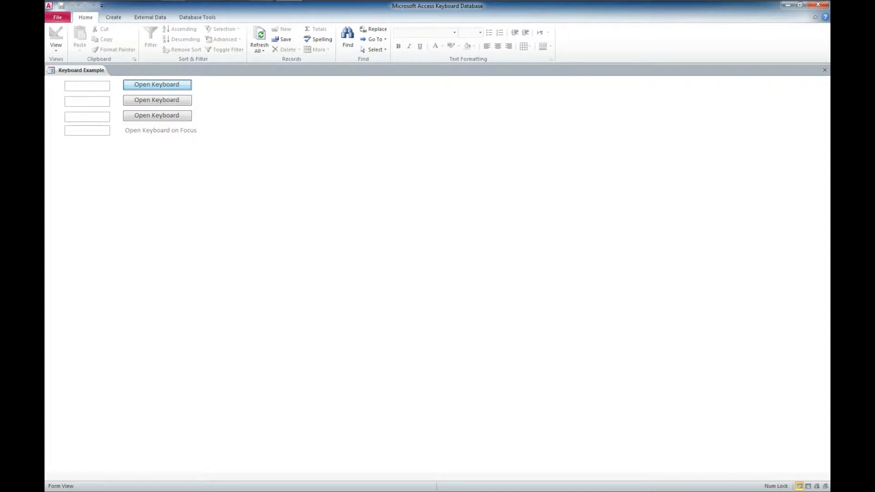
- Enter 'wsi' into the first text field using the on-screen keyboard
{"action": "left_click", "coordinate": [157, 84]}
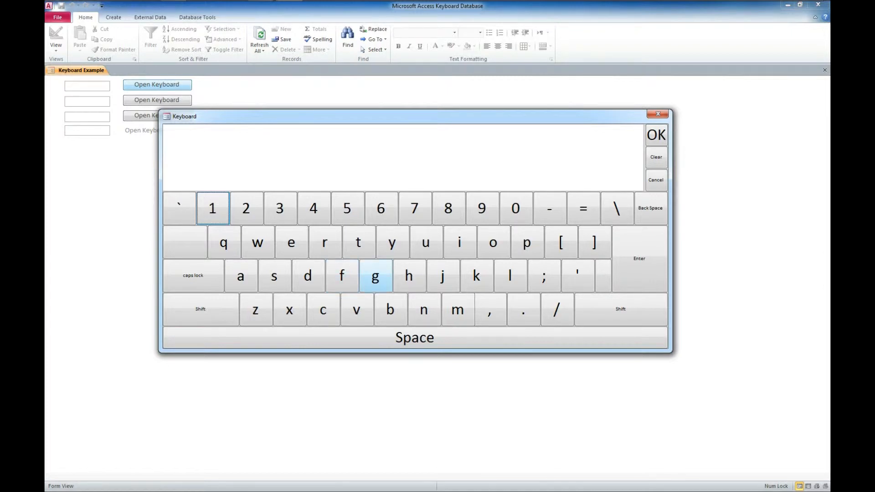
{"action": "left_click", "coordinate": [459, 241]}
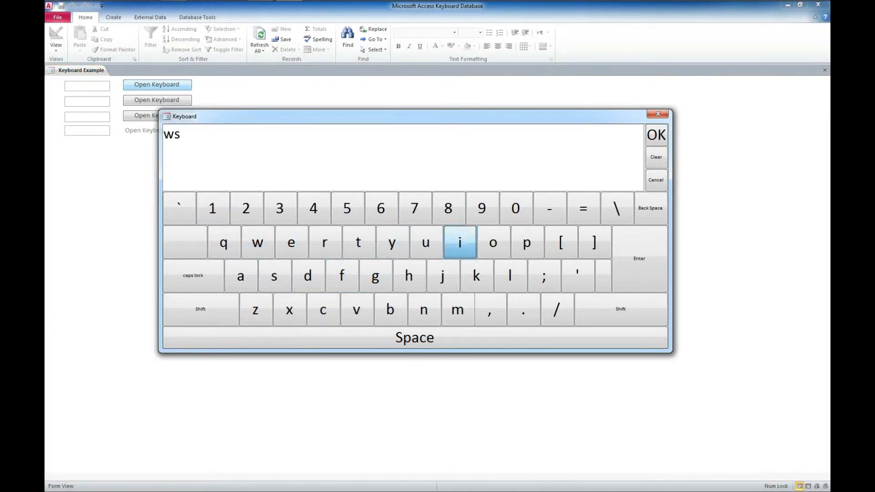
{"action": "left_click", "coordinate": [460, 243]}
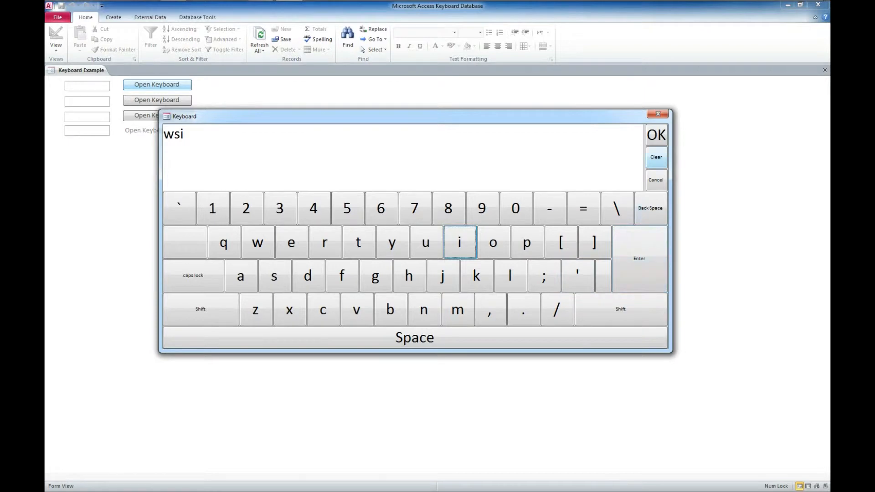
{"action": "left_click", "coordinate": [656, 135]}
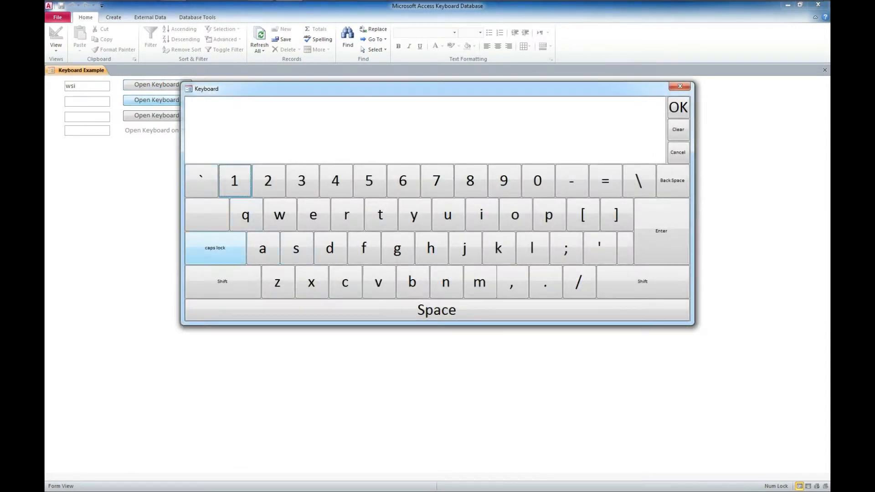
- Enter 'WSI' in capitals as two lines into the second text field with the on-screen keyboard
{"action": "left_click", "coordinate": [296, 248]}
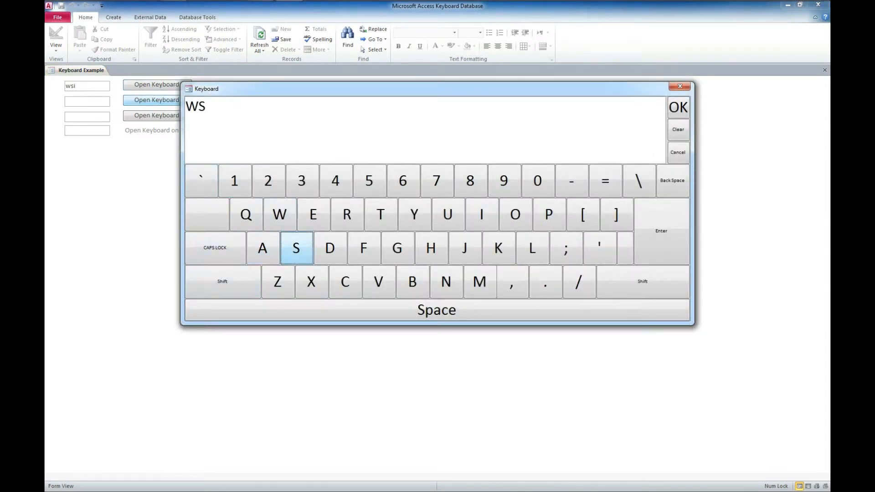
{"action": "left_click", "coordinate": [480, 214]}
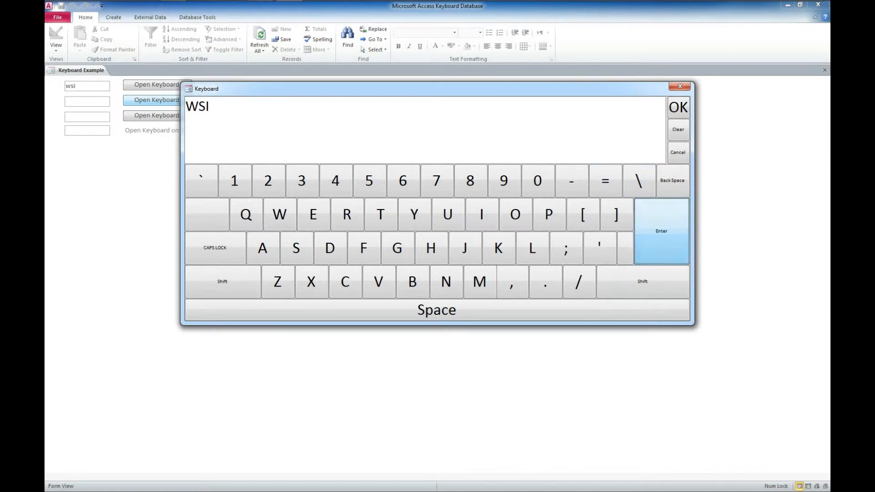
{"action": "left_click", "coordinate": [279, 215]}
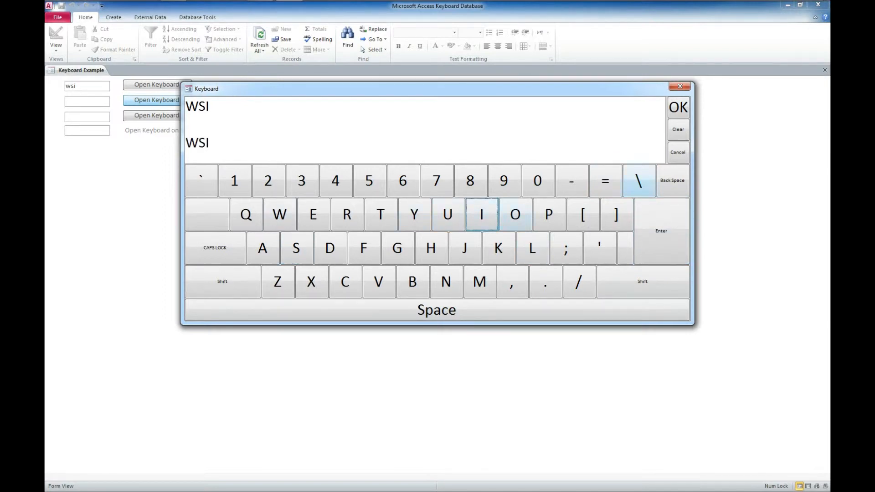
{"action": "left_click", "coordinate": [677, 108]}
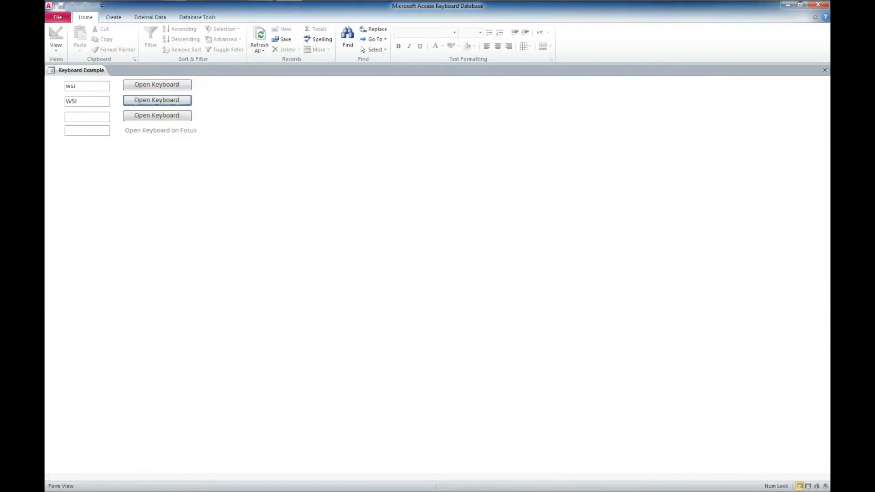